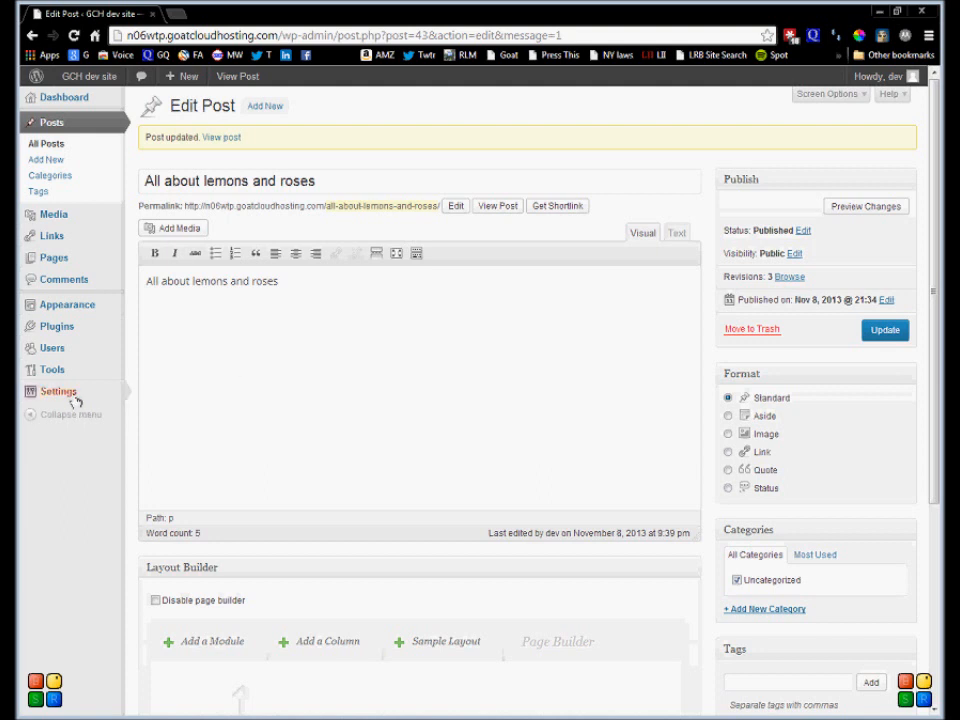
- Navigate to the Permalink Settings page from the admin Settings menu
left_click(56, 390)
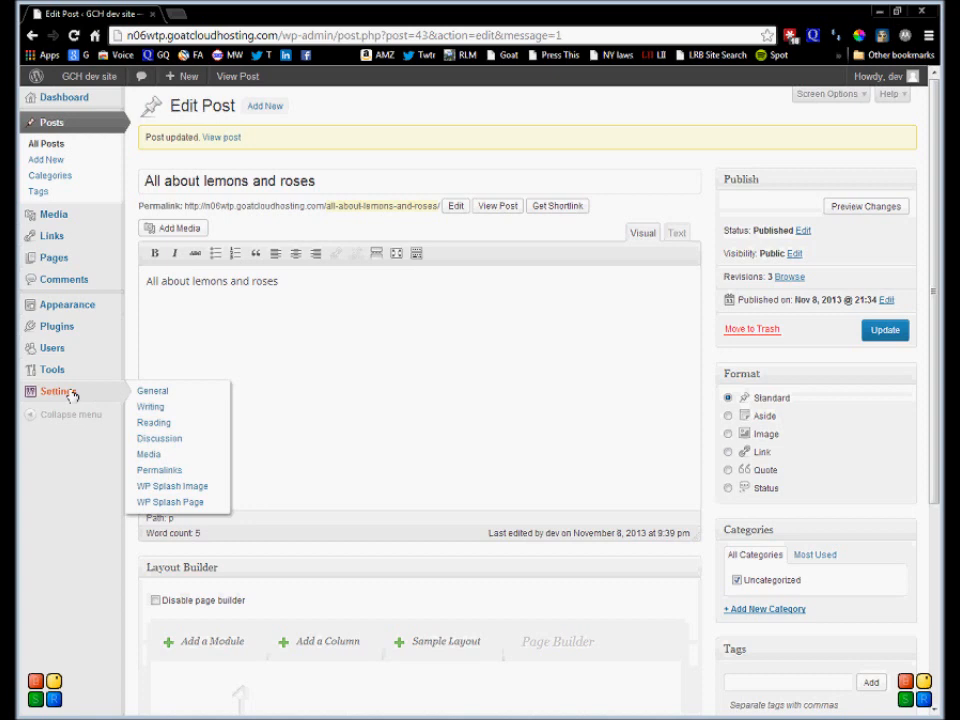
mouse_move(156, 428)
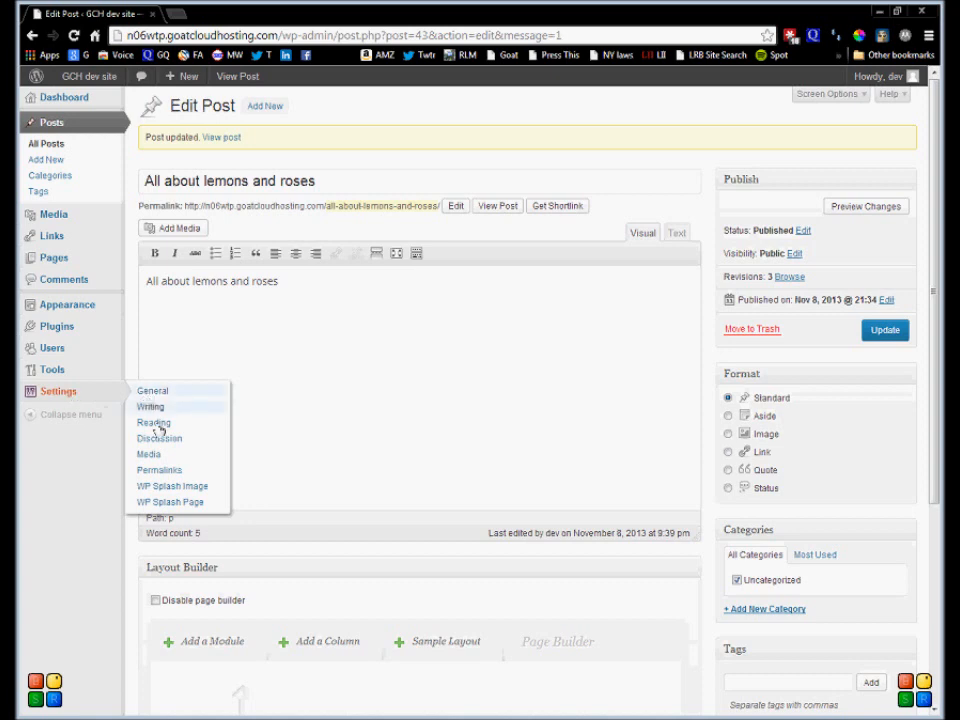
left_click(160, 470)
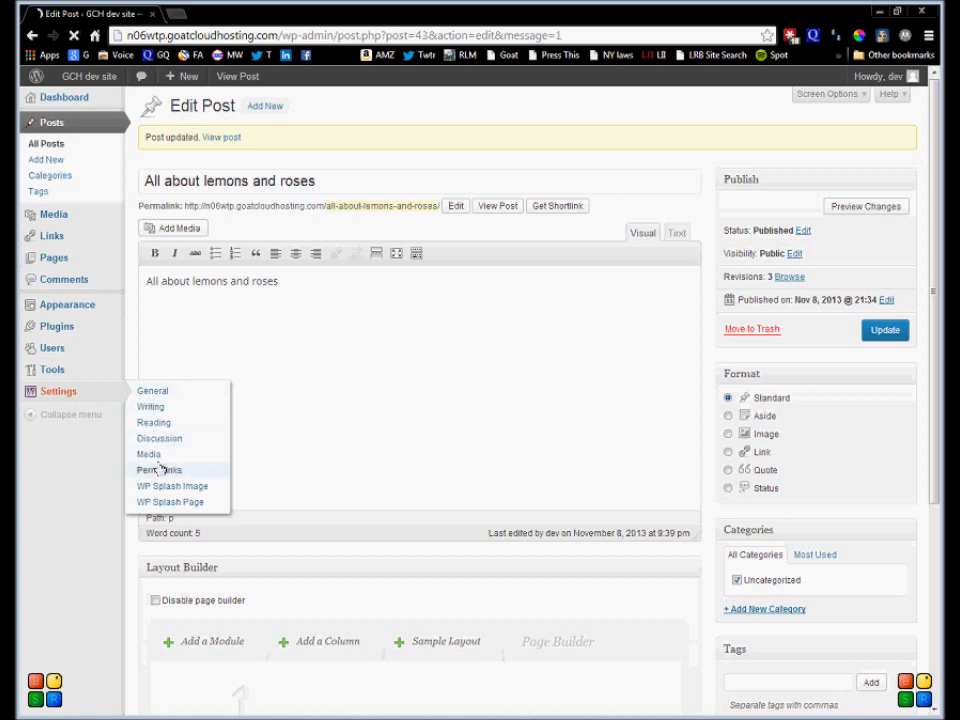
left_click(160, 470)
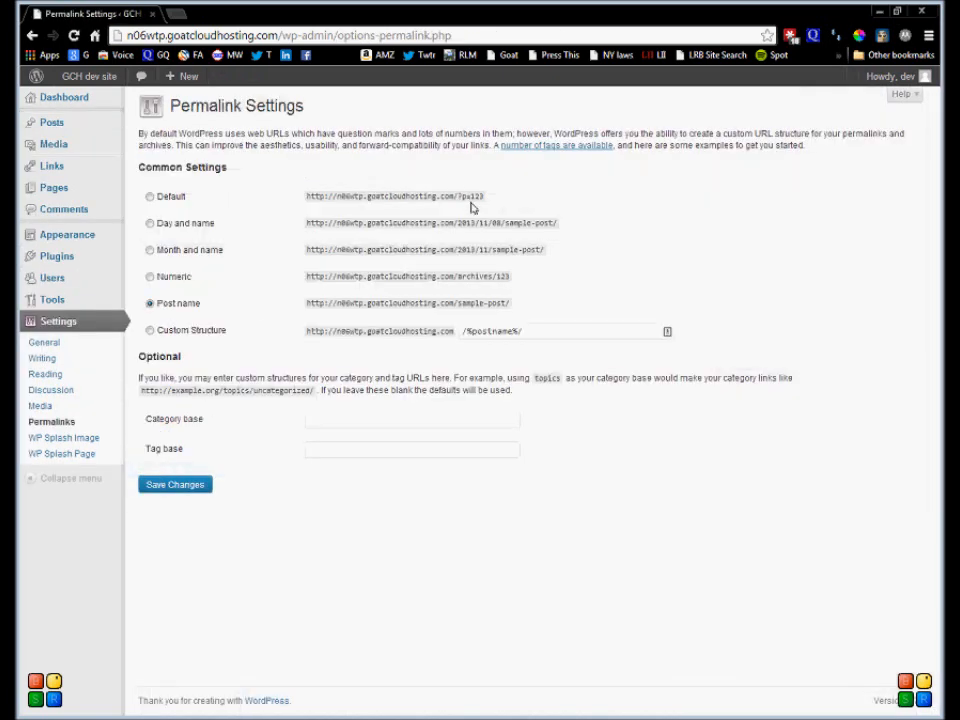
double_click(472, 196)
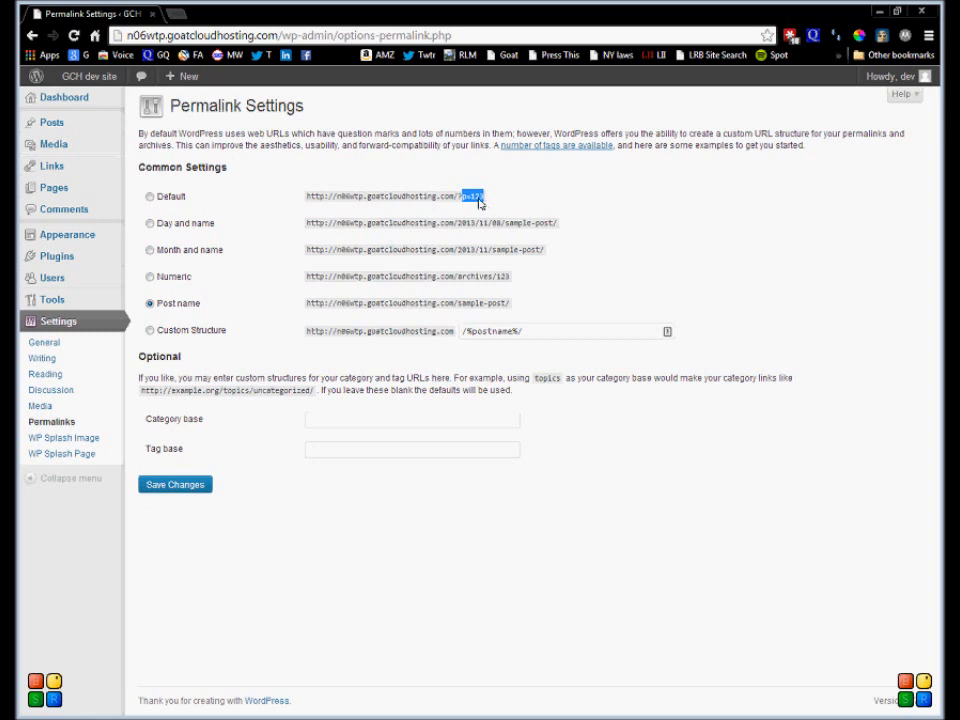
left_click(150, 224)
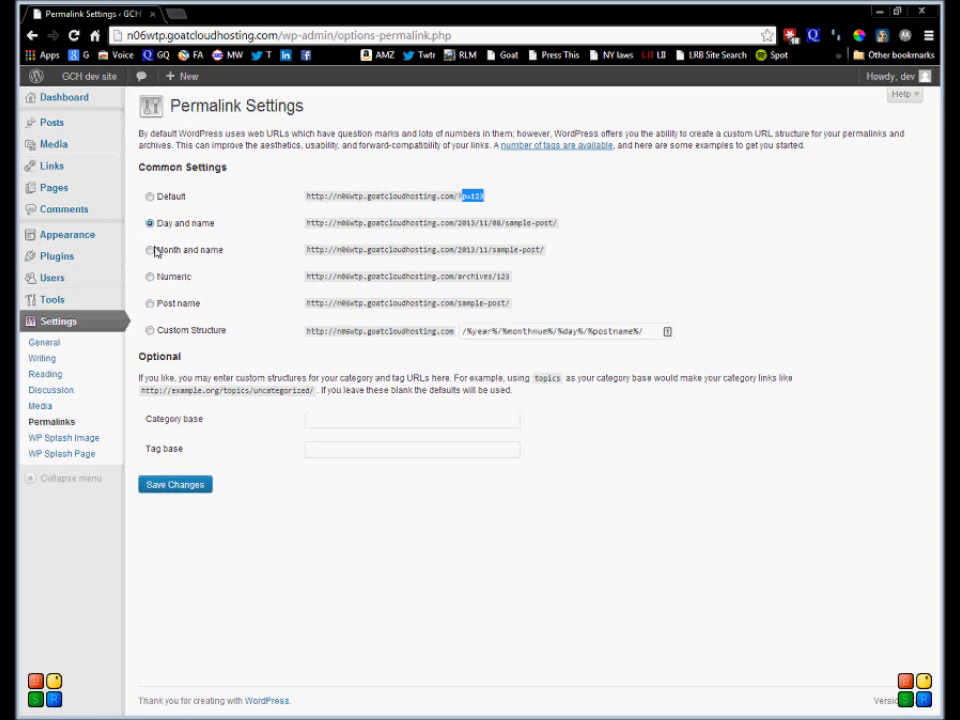
left_click(148, 304)
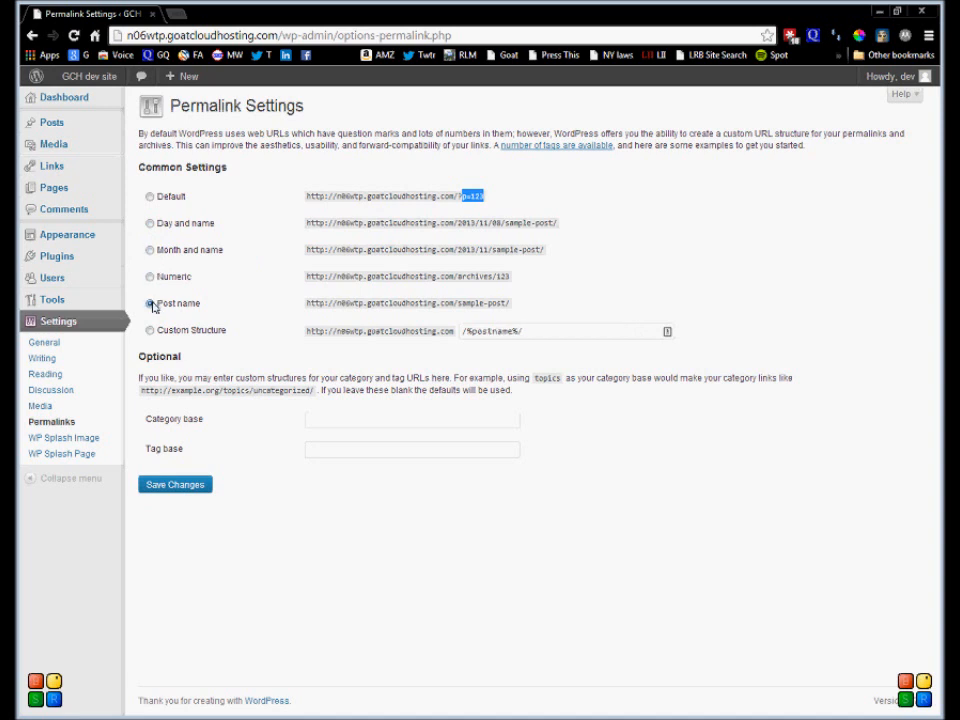
left_click(150, 304)
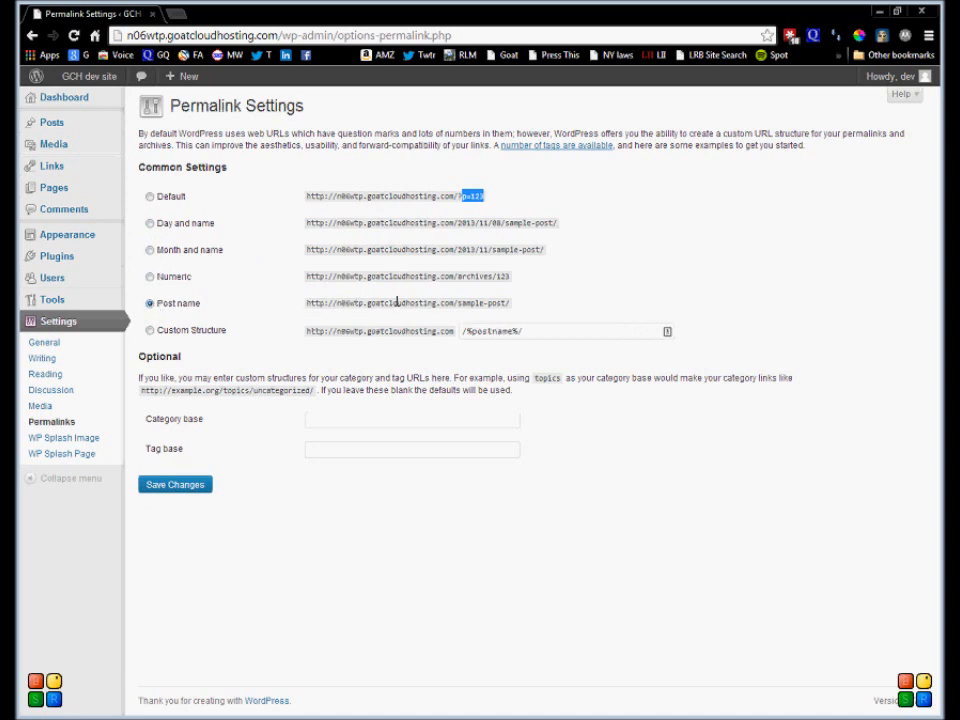
left_click(150, 330)
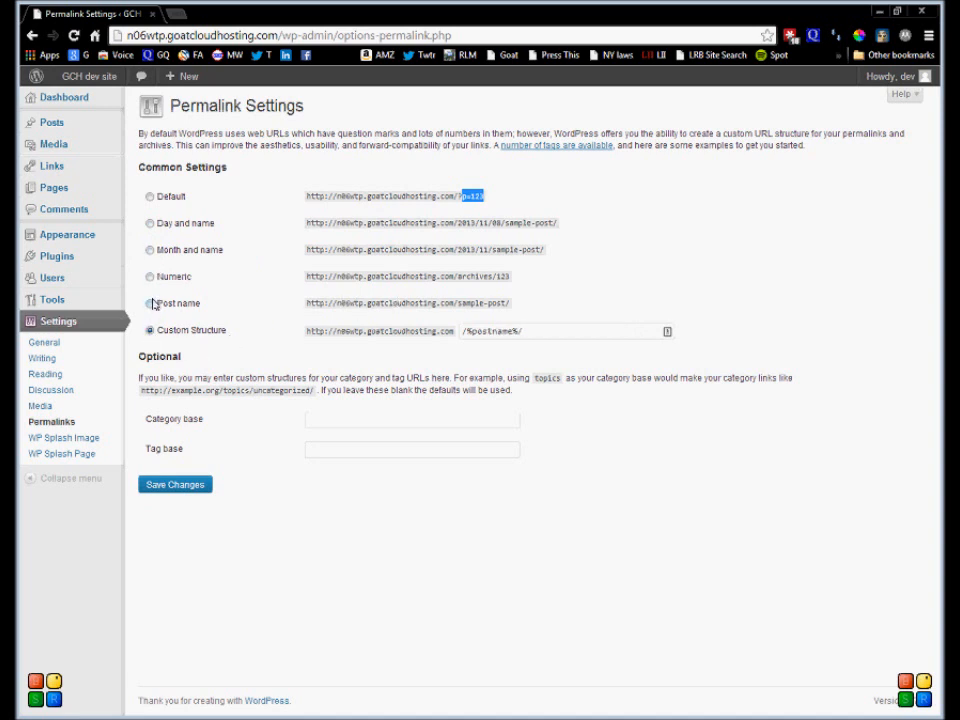
left_click(150, 304)
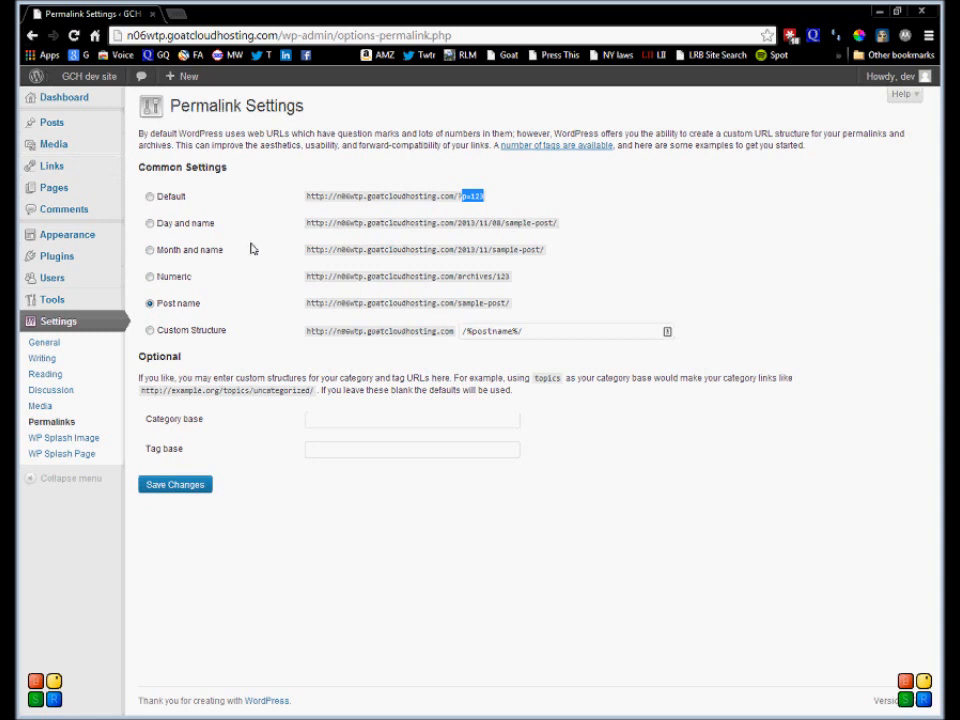
mouse_move(450, 248)
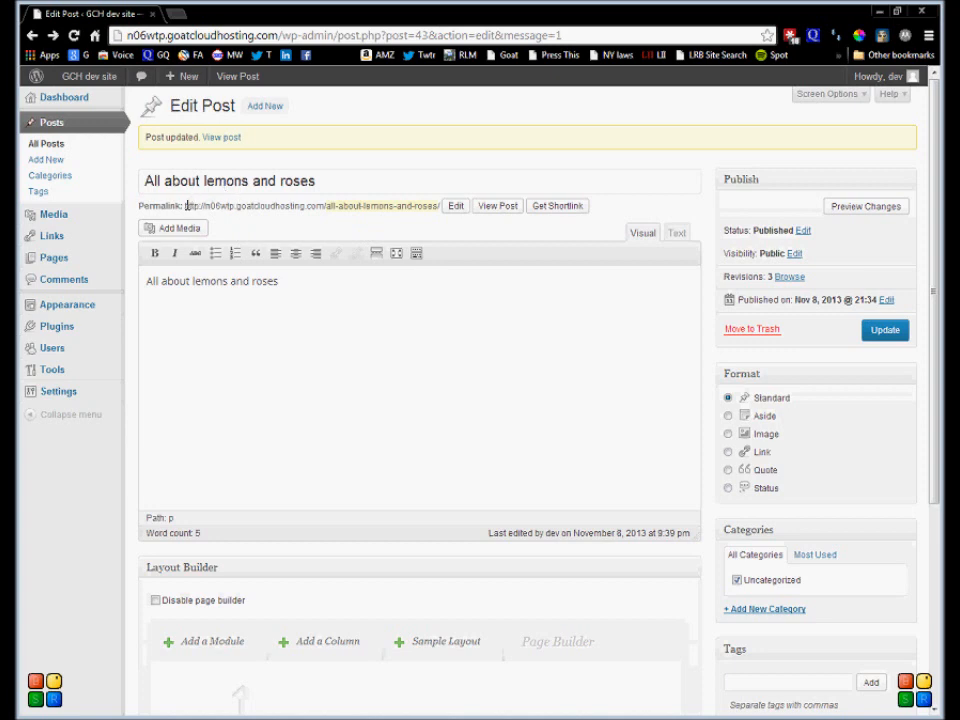
- Return to the Edit Post screen for the 'All about lemons and roses' post
left_click(310, 206)
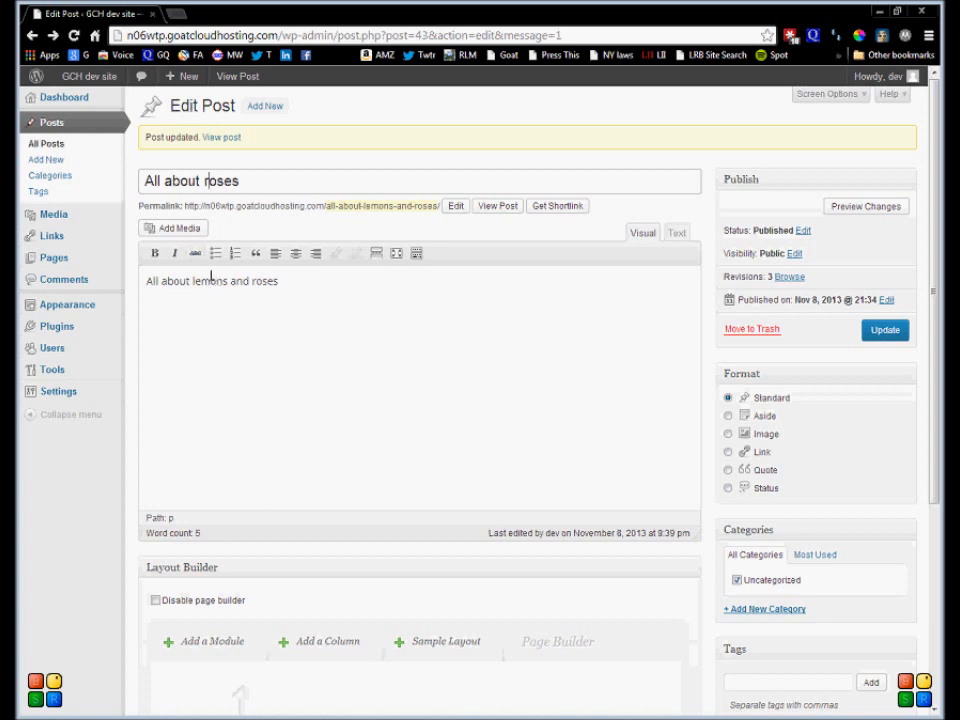
- Change the post body to 'All about roses.', update, and begin editing the permalink slug
left_click(200, 280)
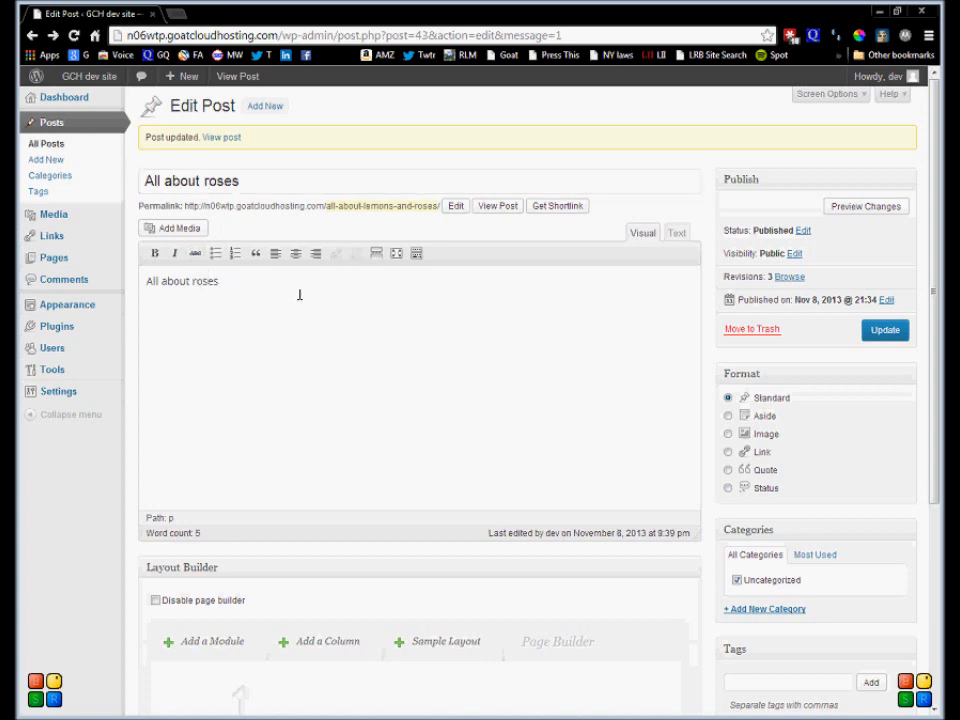
left_click(884, 330)
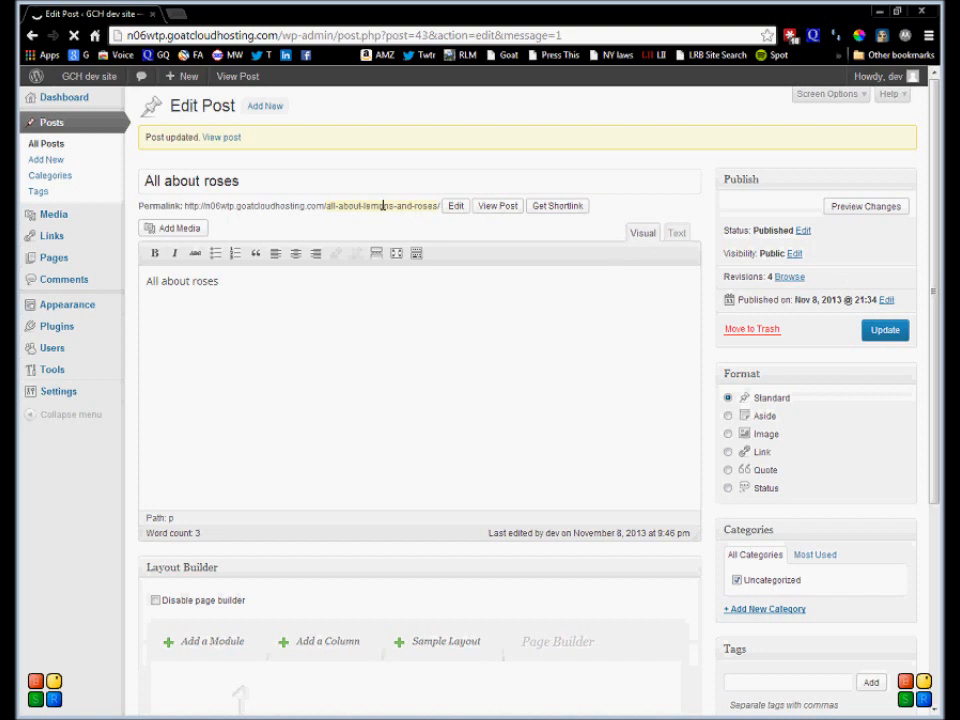
left_click(456, 206)
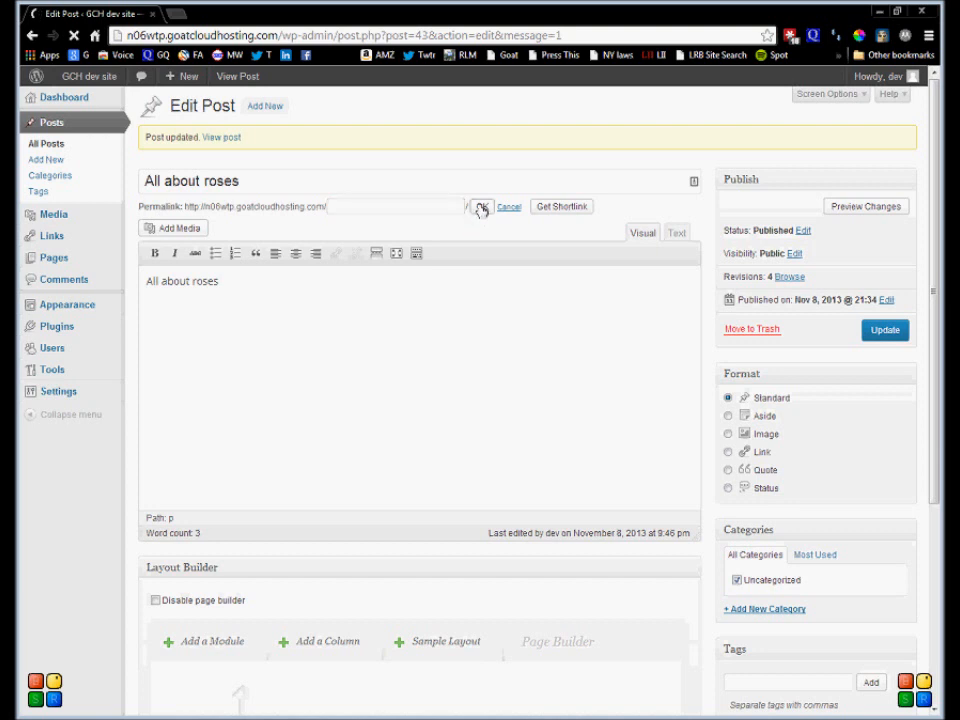
- Confirm the slug all-about-roses and update the post
left_click(484, 206)
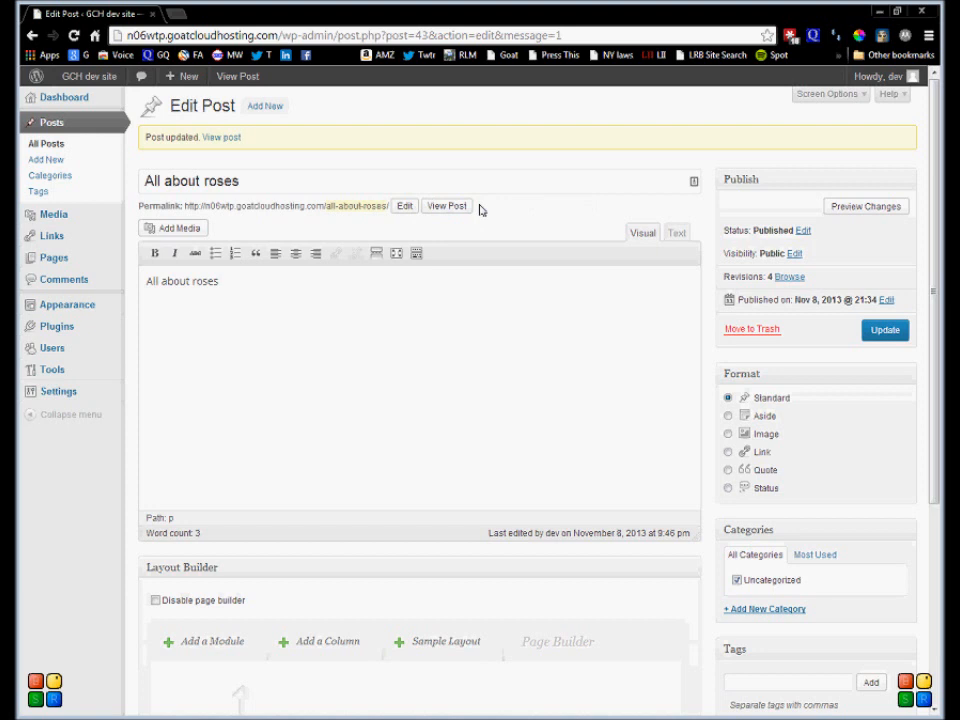
mouse_move(484, 216)
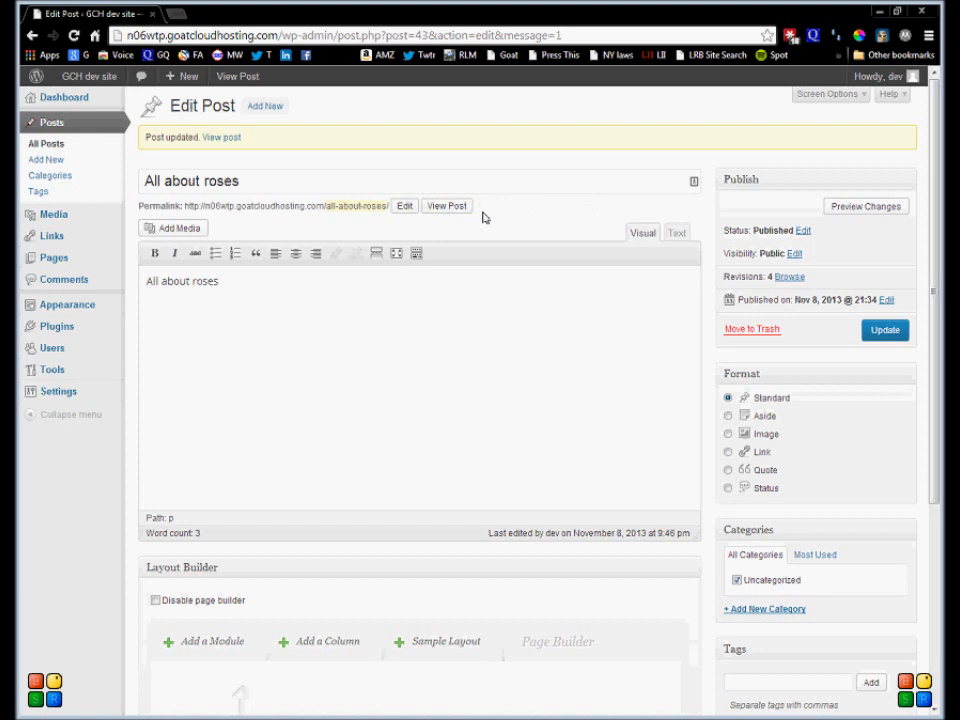
left_click(884, 330)
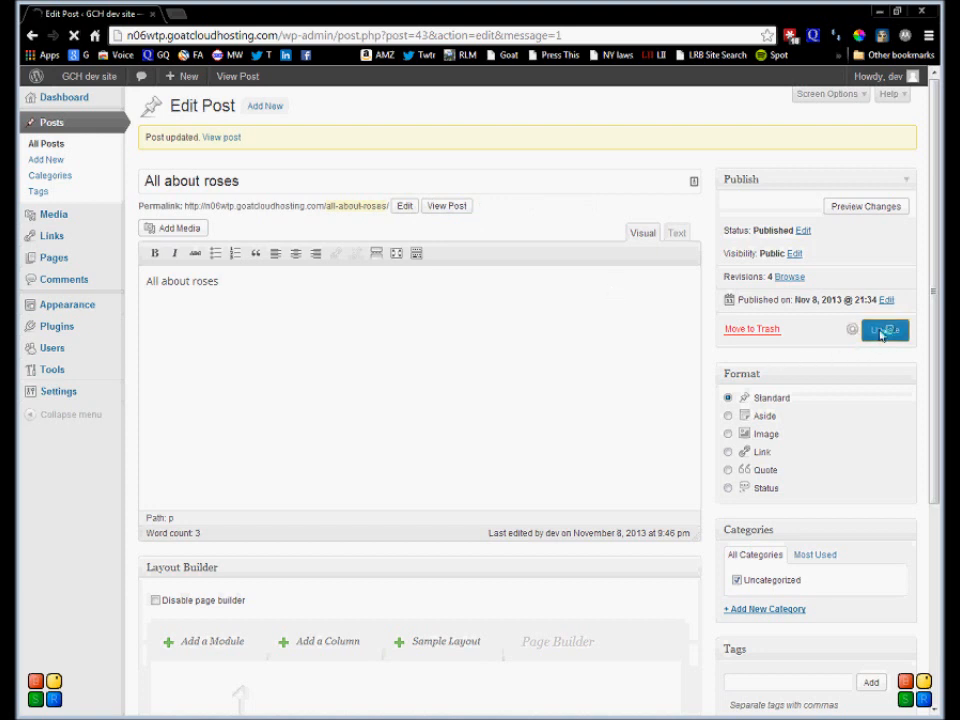